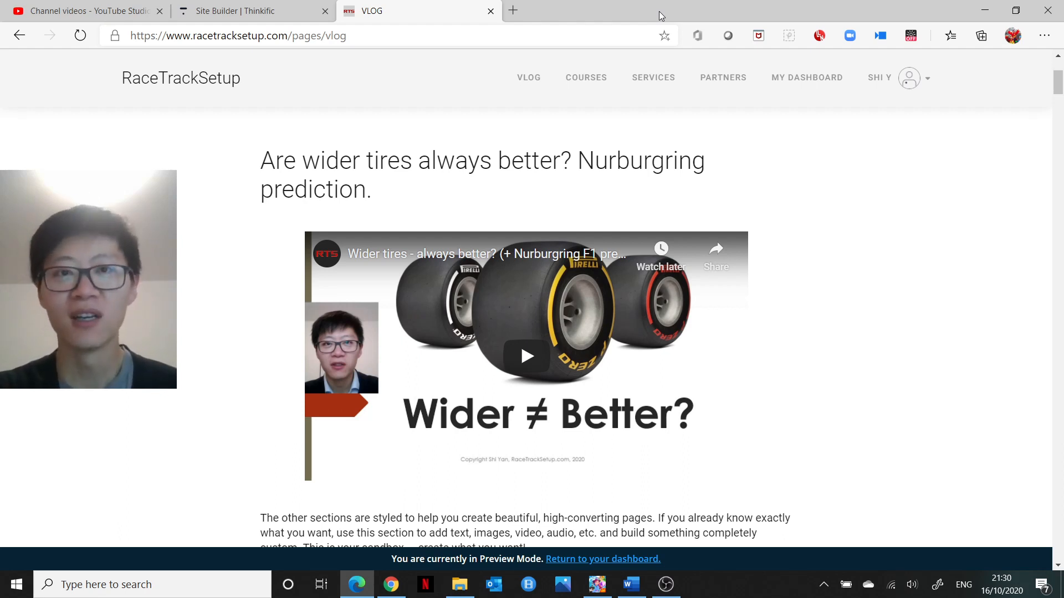
- Search Google for 'jerk' in a new tab, bringing up the physics definition panel
{"action": "left_click", "coordinate": [513, 10]}
{"action": "type", "text": "je"}
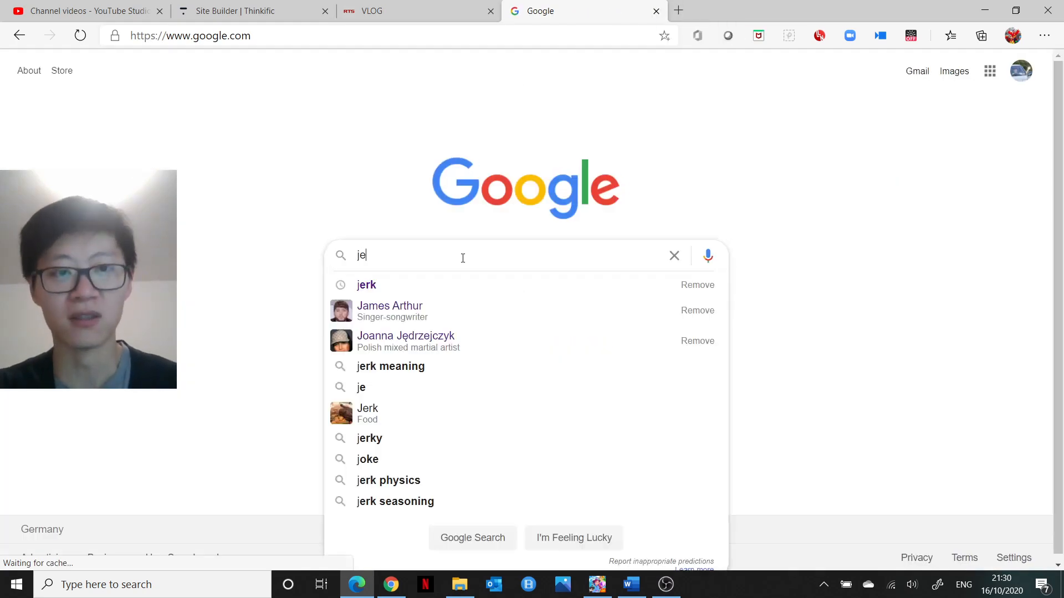
{"action": "left_click", "coordinate": [366, 285]}
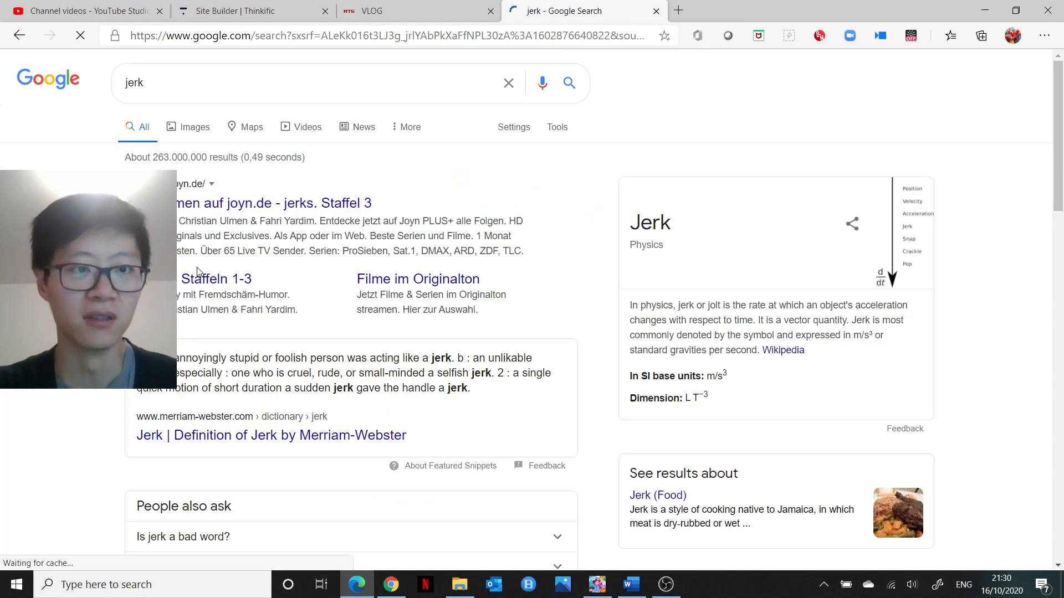
- Read the Merriam-Webster 'jerk' entry through its noun and transitive/intransitive verb senses
{"action": "left_click", "coordinate": [271, 434]}
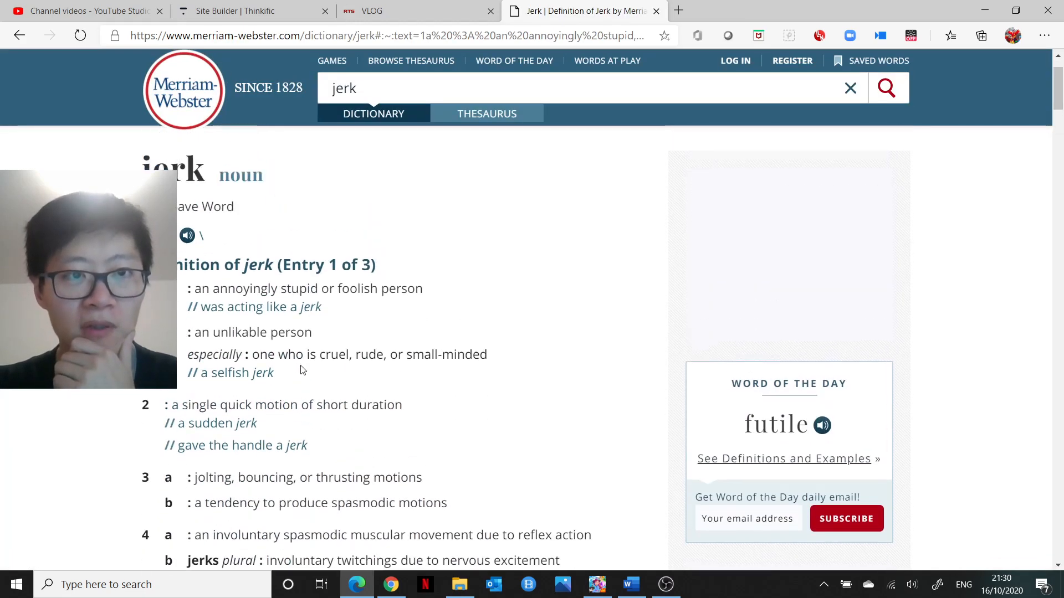
{"action": "scroll", "scroll_direction": "down", "scroll_amount": 3}
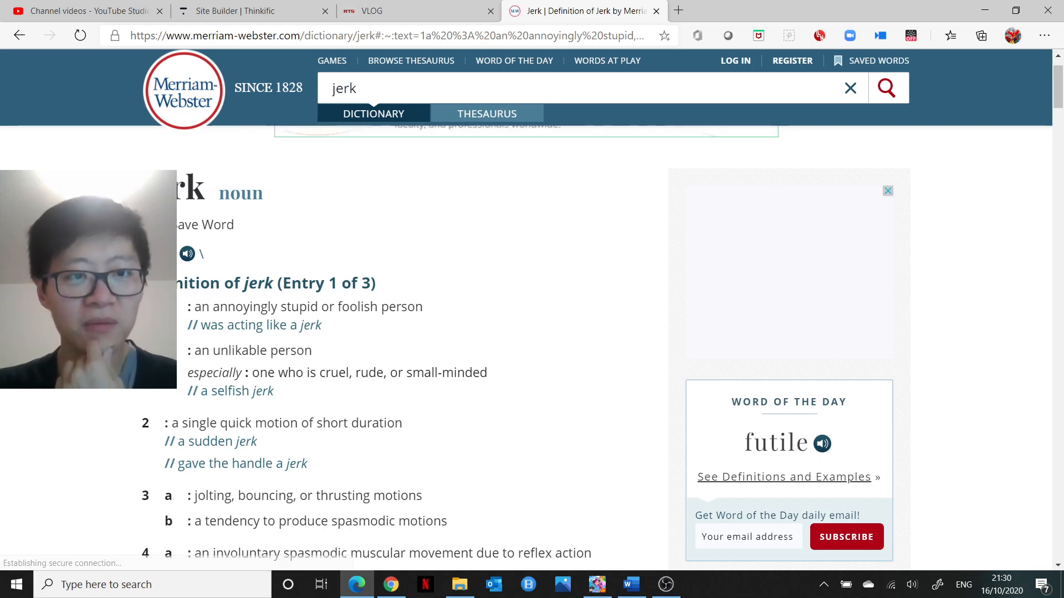
{"action": "scroll", "scroll_direction": "down", "scroll_amount": 3}
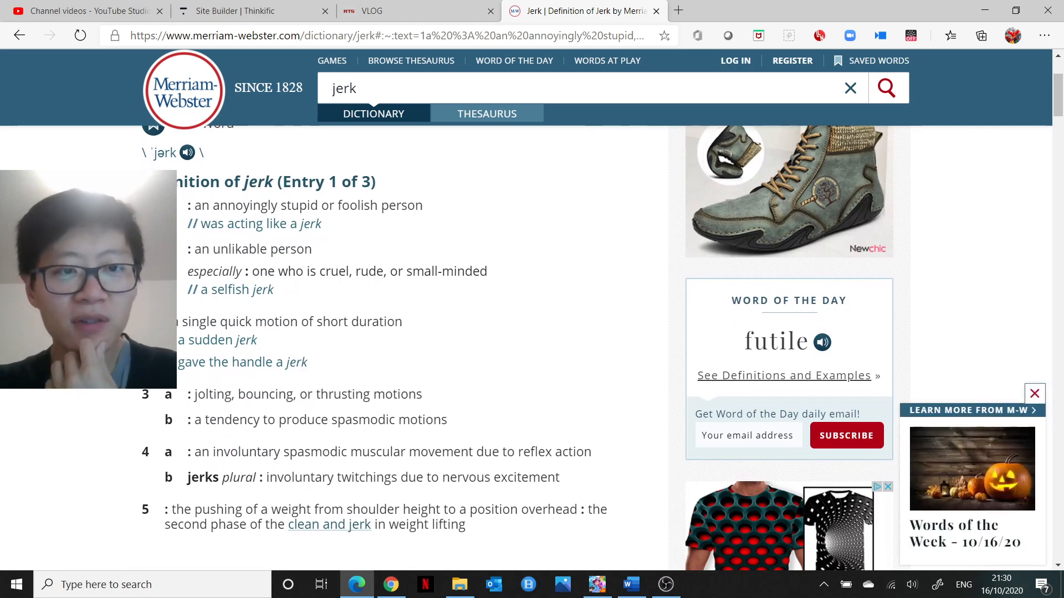
{"action": "scroll", "scroll_direction": "down", "scroll_amount": 3}
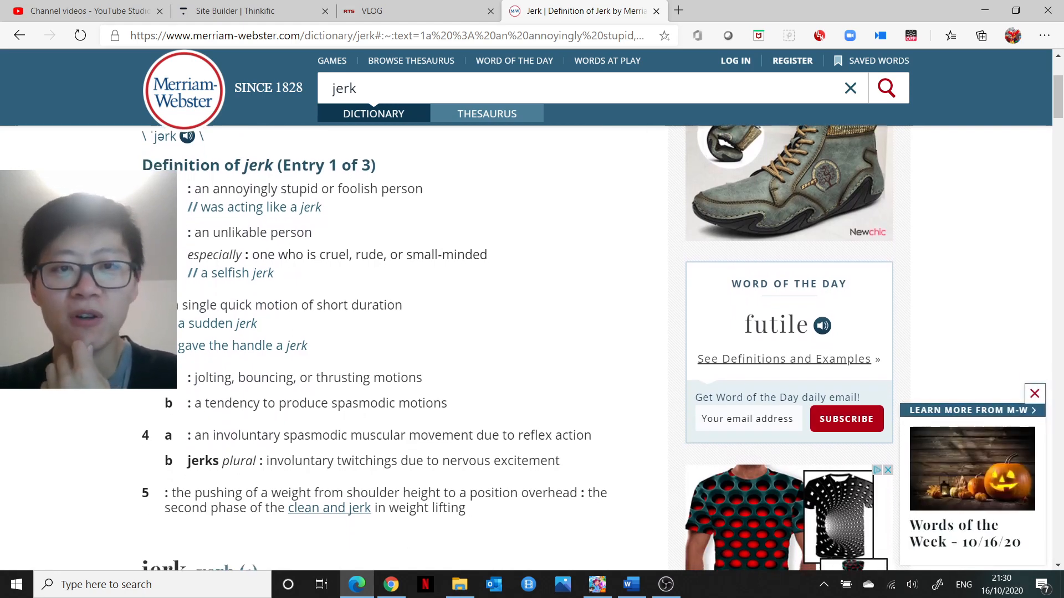
{"action": "scroll", "scroll_direction": "down", "scroll_amount": 3}
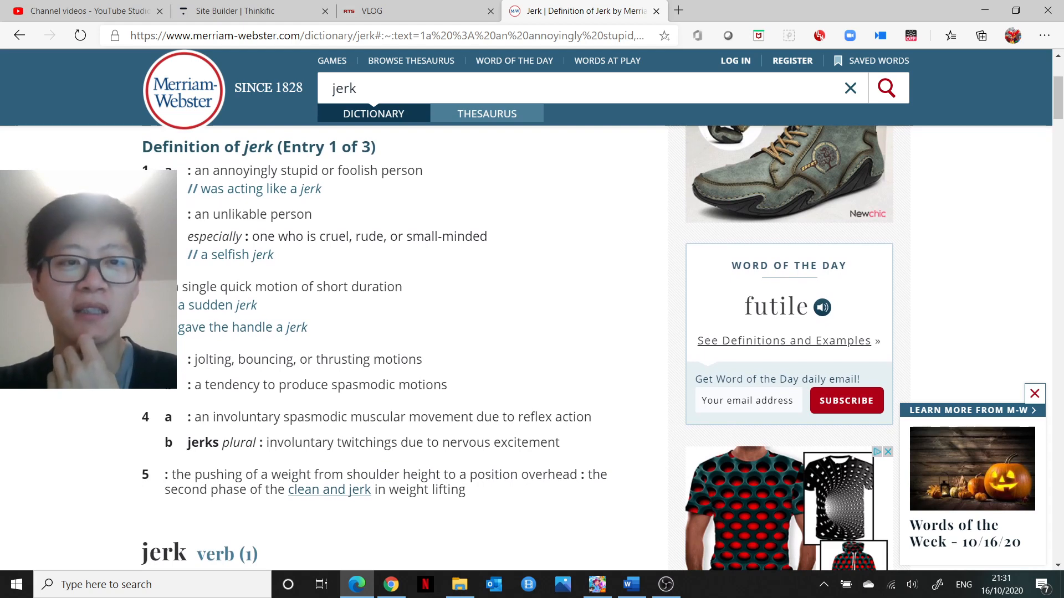
{"action": "scroll", "scroll_direction": "down", "scroll_amount": 3}
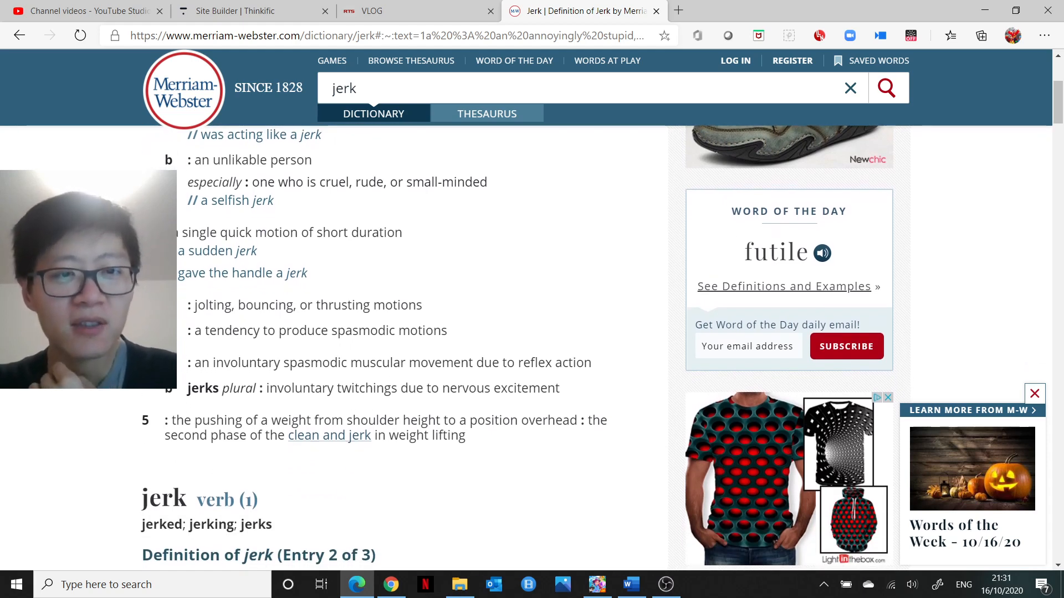
{"action": "scroll", "scroll_direction": "down", "scroll_amount": 3}
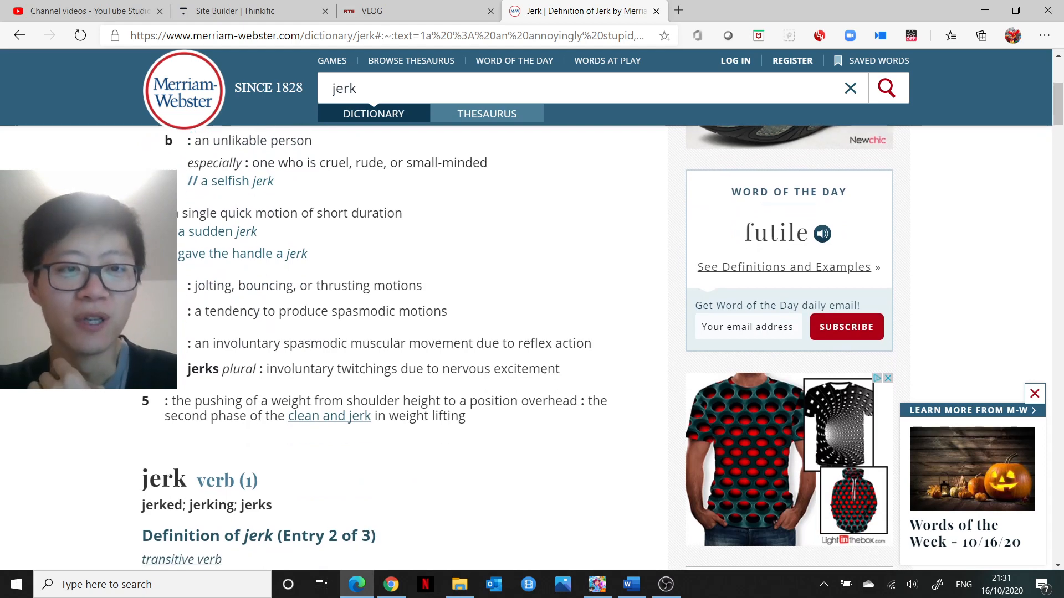
{"action": "scroll", "scroll_direction": "down", "scroll_amount": 3}
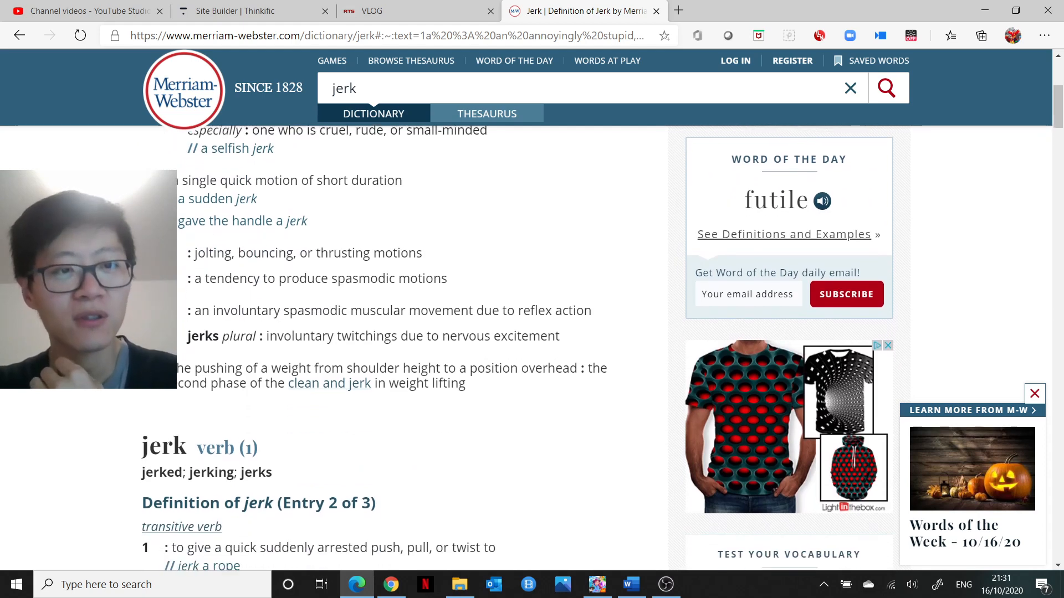
{"action": "scroll", "scroll_direction": "down", "scroll_amount": 3}
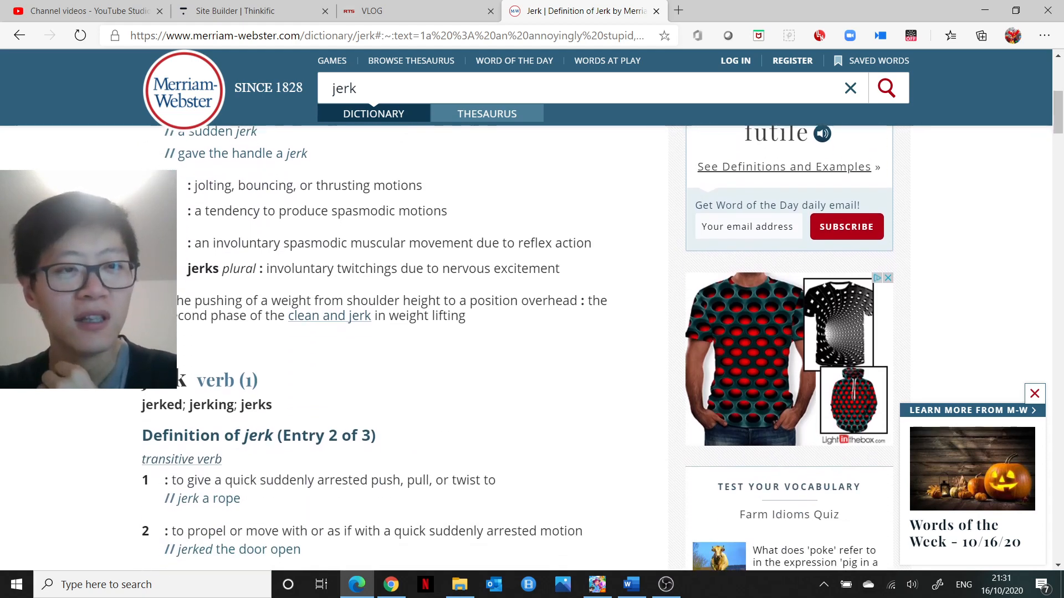
{"action": "scroll", "scroll_direction": "down", "scroll_amount": 3}
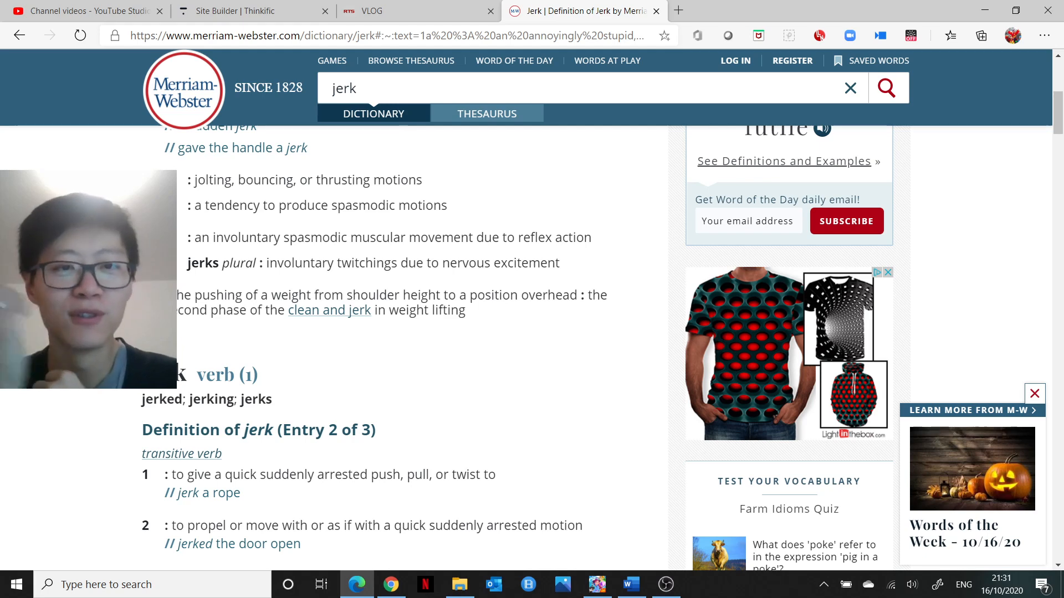
{"action": "scroll", "scroll_direction": "down", "scroll_amount": 3}
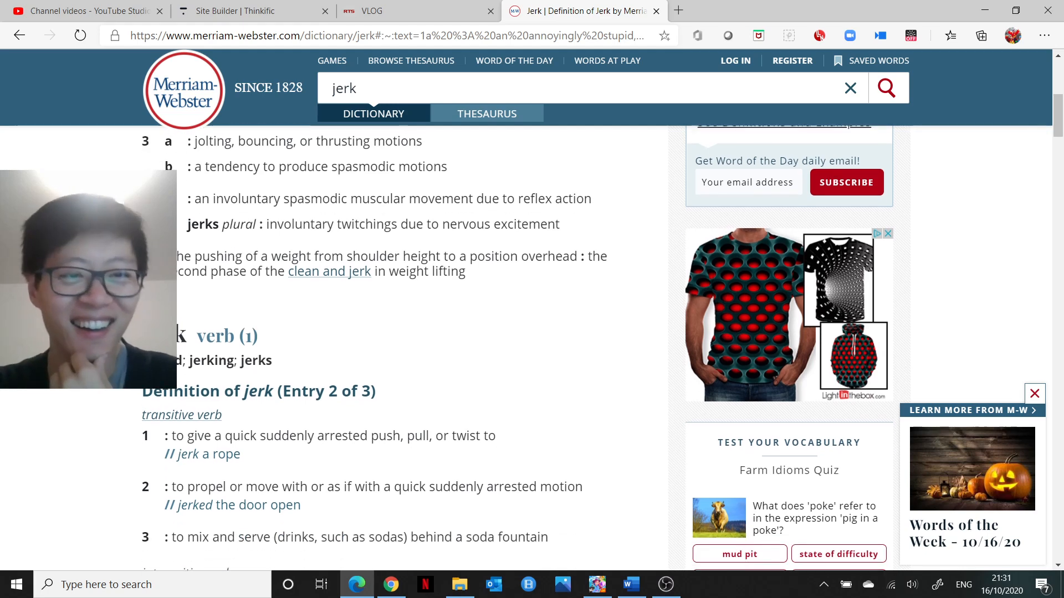
{"action": "scroll", "scroll_direction": "down", "scroll_amount": 3}
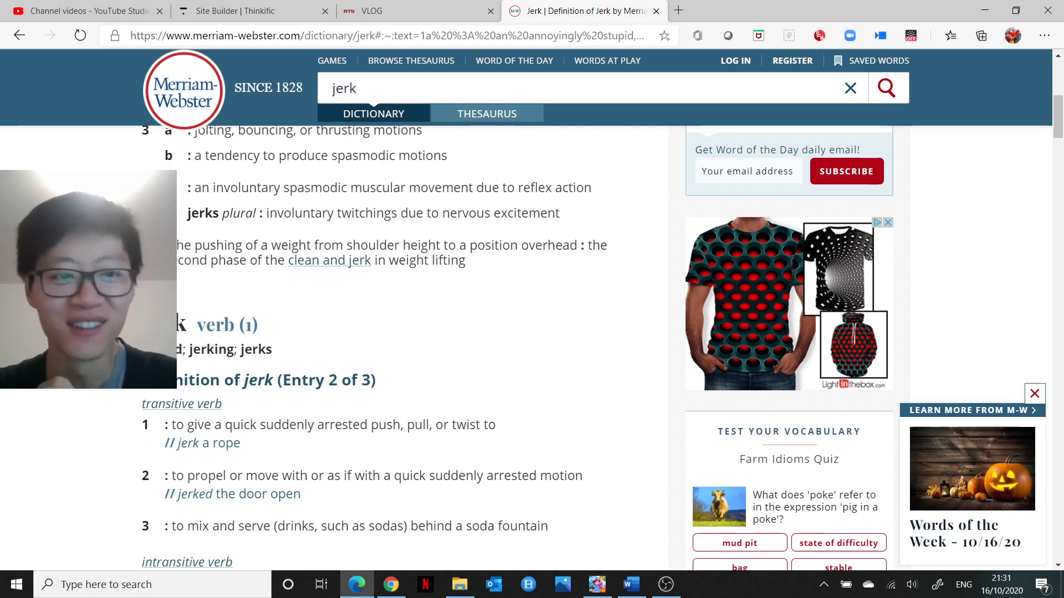
{"action": "scroll", "scroll_direction": "down", "scroll_amount": 3}
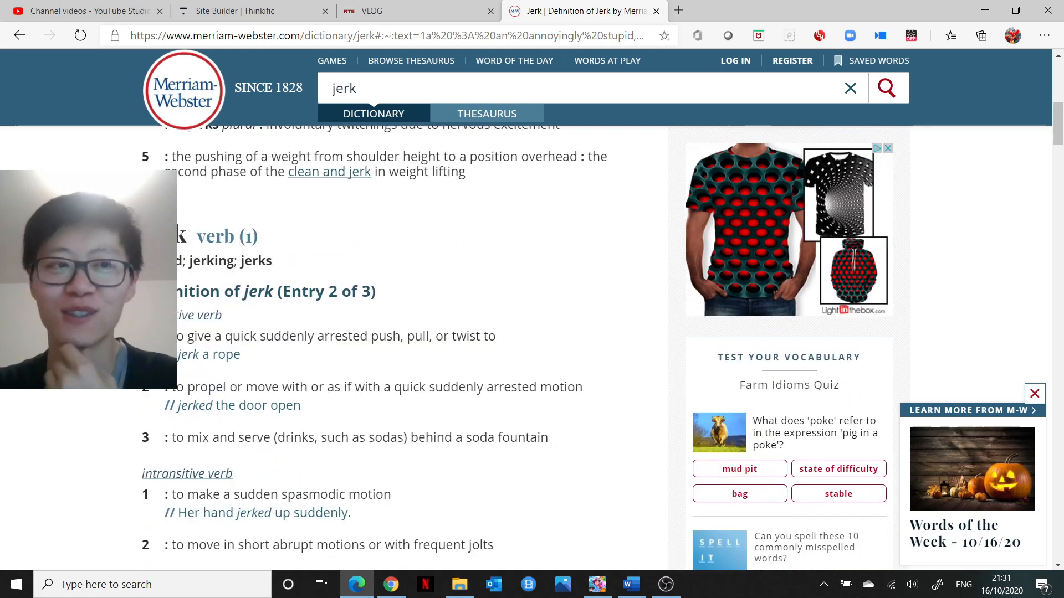
- Go back to the Google 'jerk' results with the physics panel
{"action": "left_click", "coordinate": [19, 36]}
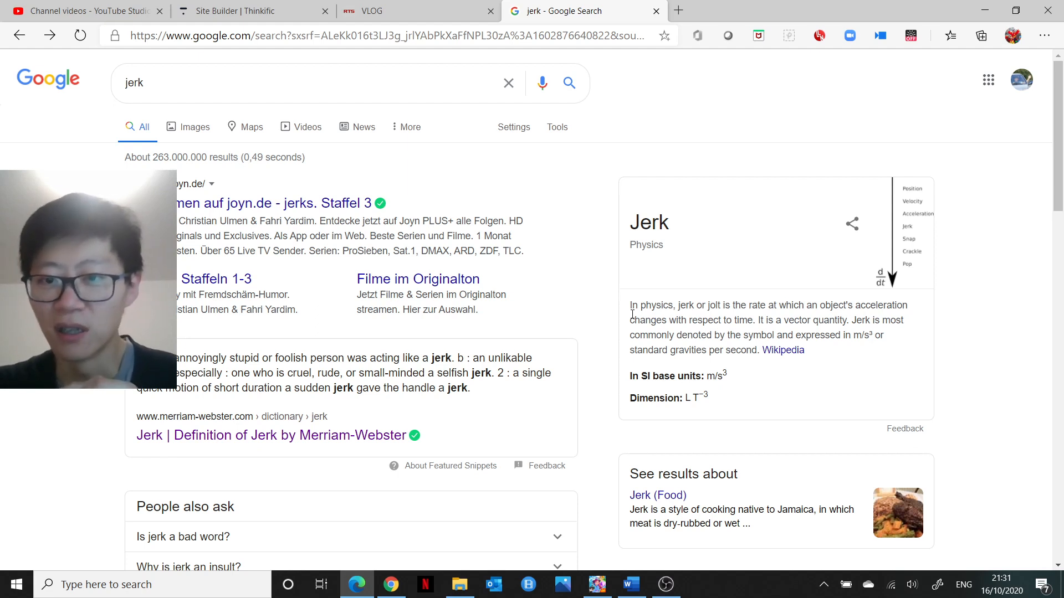
{"action": "mouse_move", "coordinate": [791, 346]}
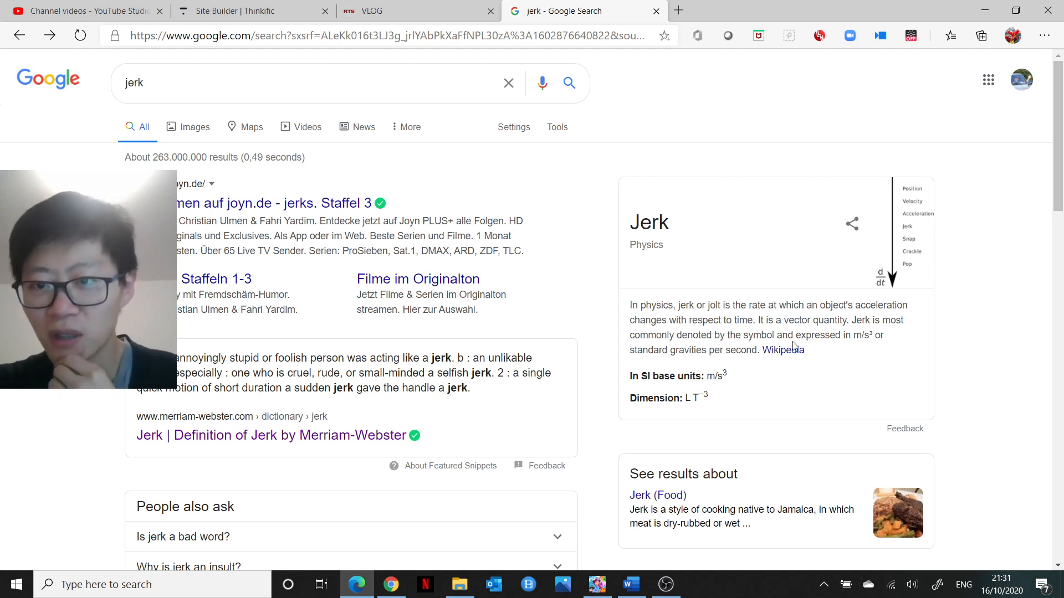
- Study the Wikipedia 'Jerk (physics)' derivative chain diagram of position, velocity, acceleration and jerk
{"action": "left_click", "coordinate": [782, 349]}
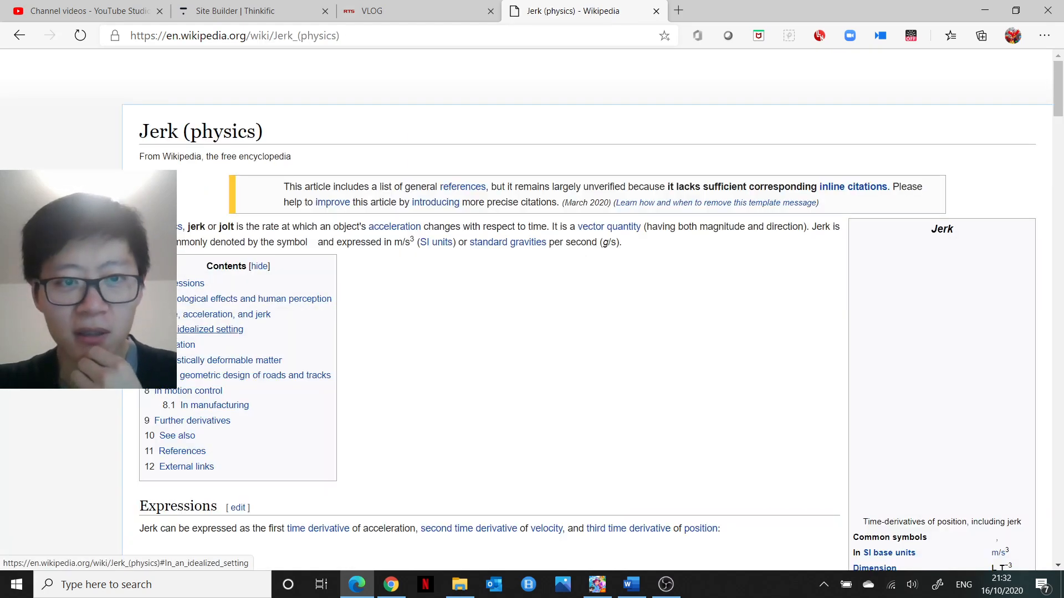
{"action": "scroll", "scroll_direction": "down", "scroll_amount": 3}
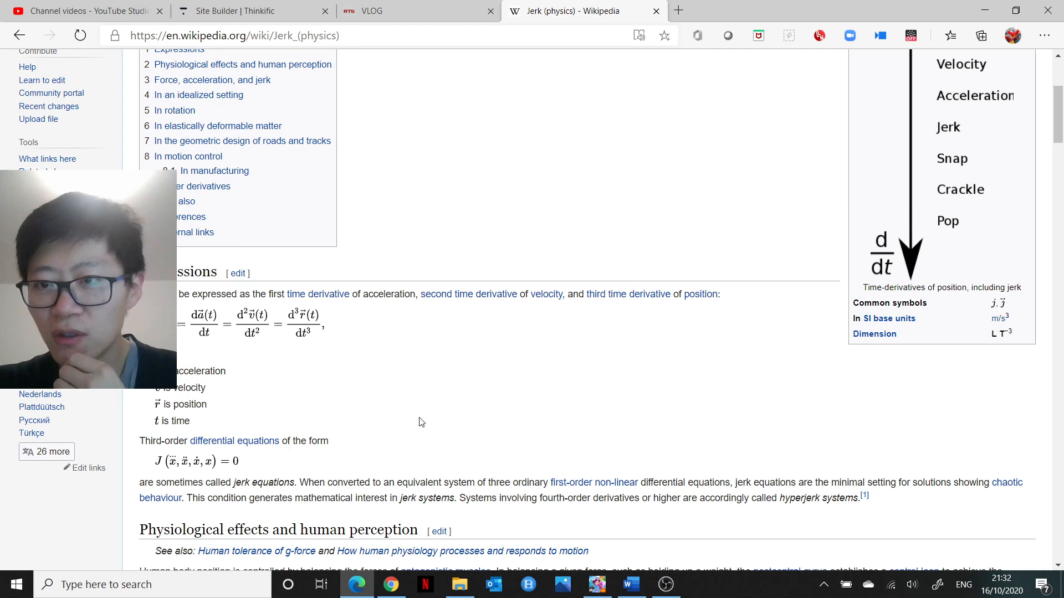
{"action": "scroll", "scroll_direction": "up", "scroll_amount": 3}
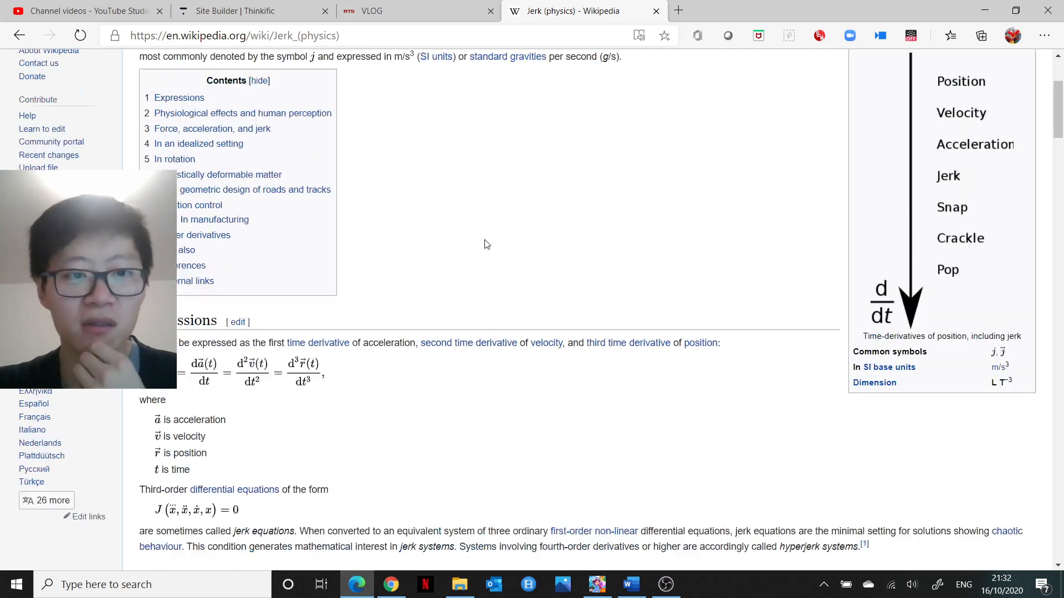
{"action": "scroll", "scroll_direction": "up", "scroll_amount": 3}
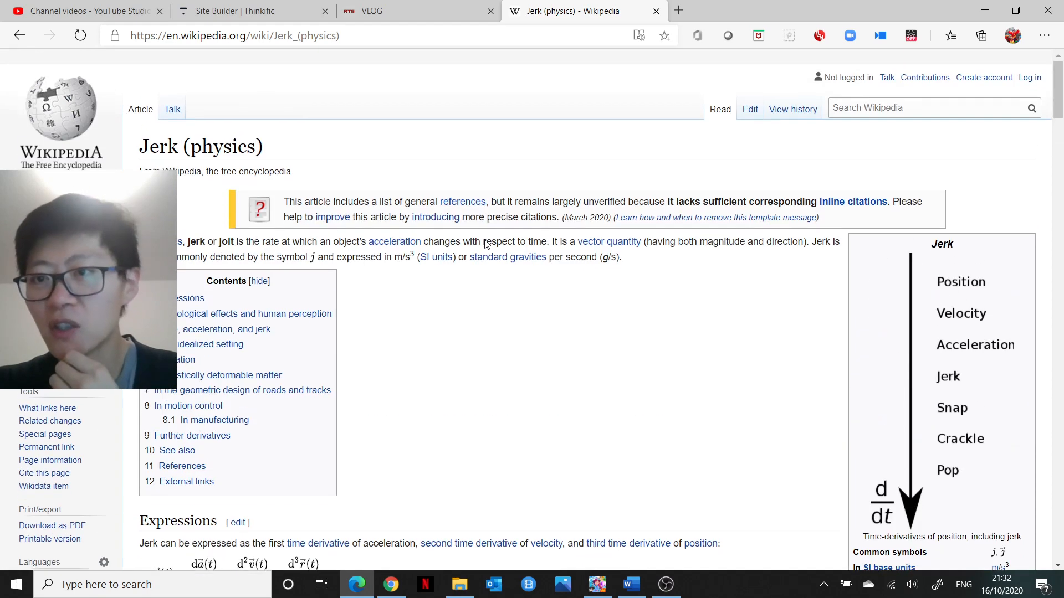
{"action": "scroll", "scroll_direction": "down", "scroll_amount": 3}
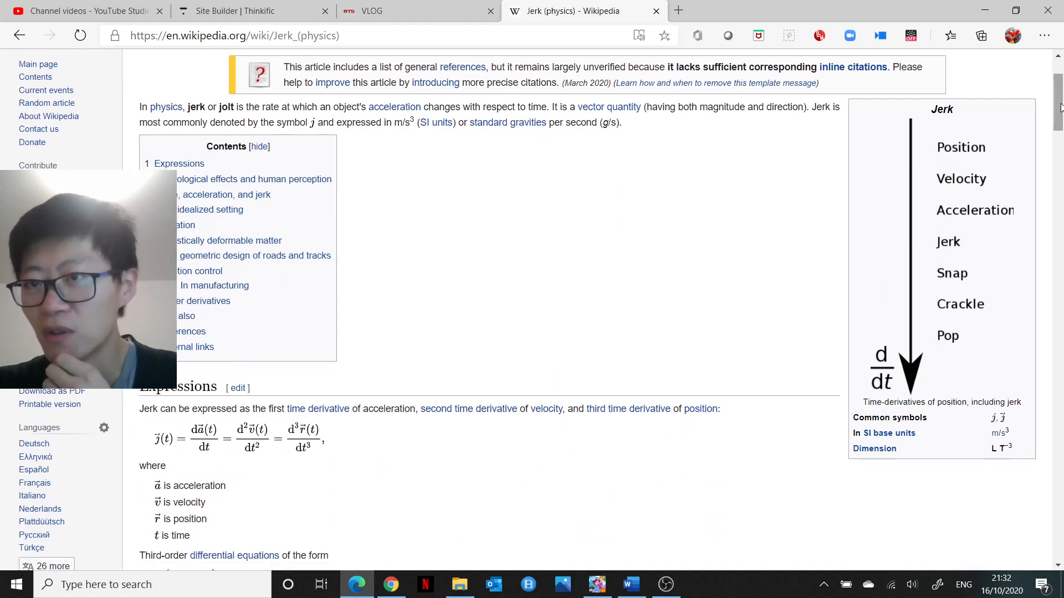
{"action": "mouse_move", "coordinate": [954, 143]}
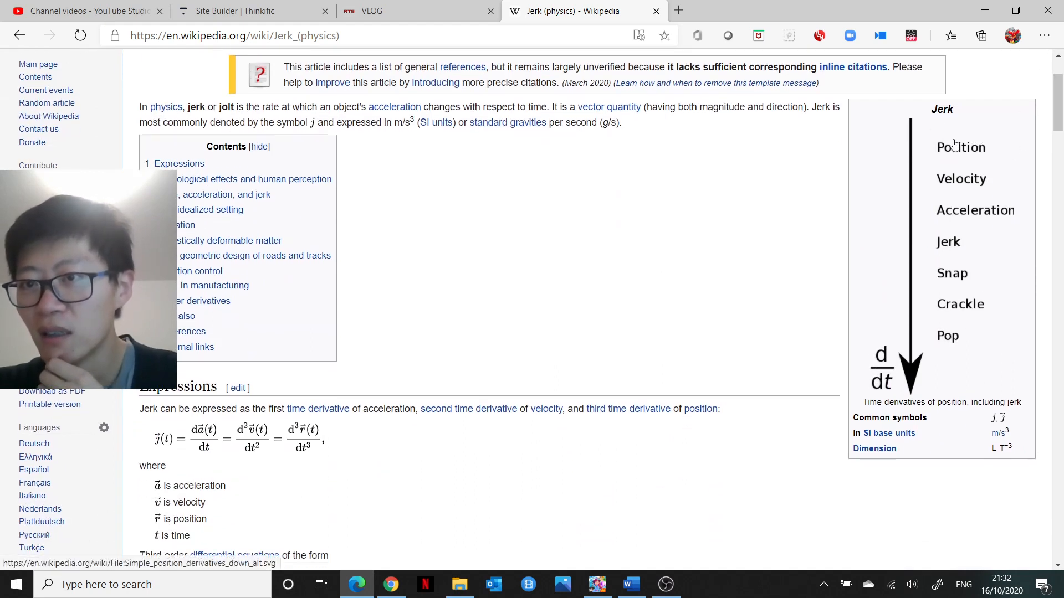
{"action": "mouse_move", "coordinate": [986, 148]}
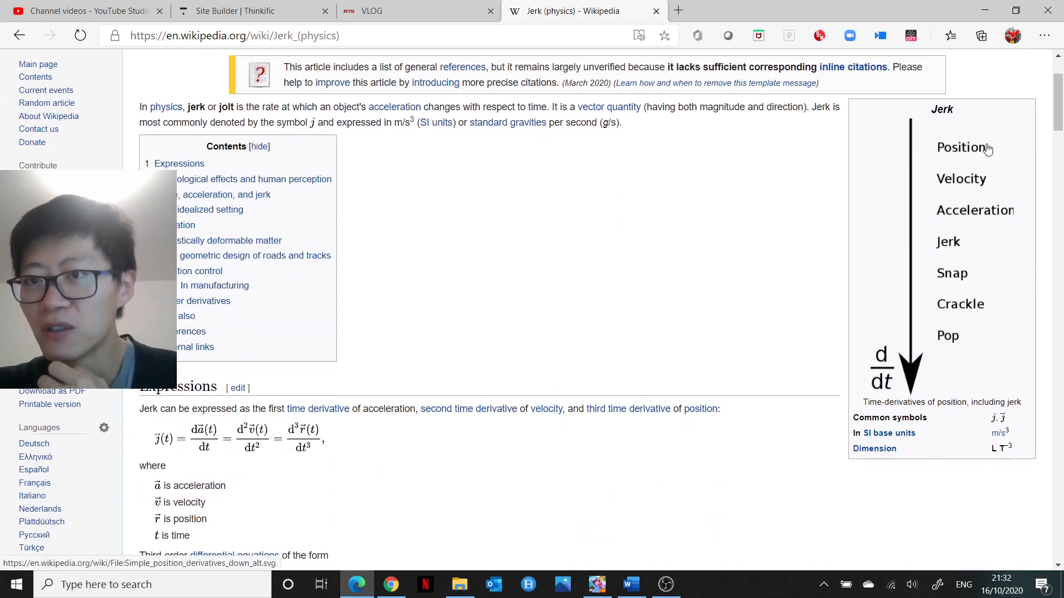
{"action": "mouse_move", "coordinate": [991, 151]}
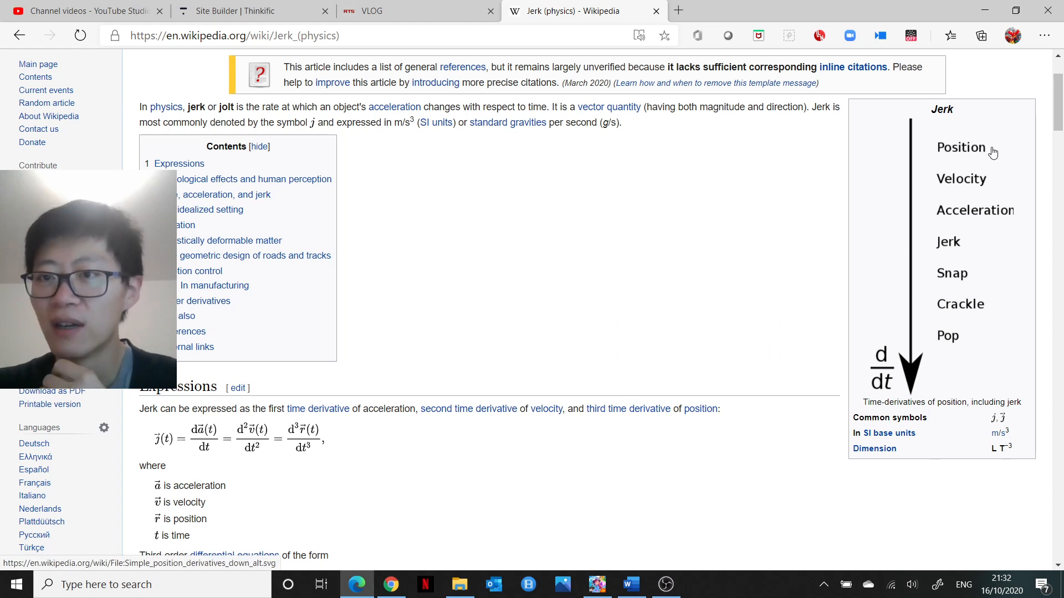
{"action": "mouse_move", "coordinate": [958, 176]}
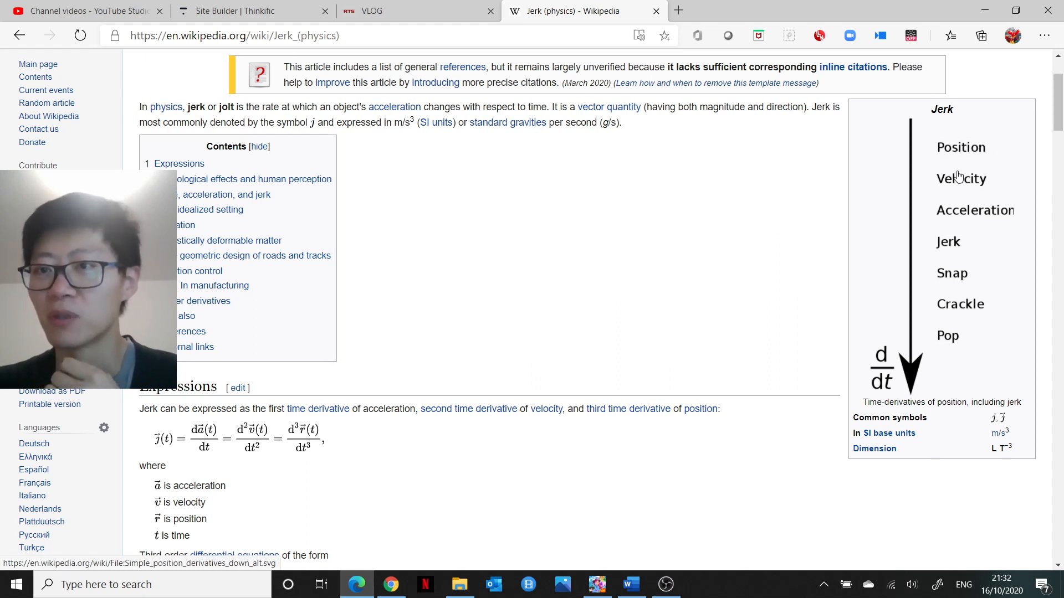
{"action": "mouse_move", "coordinate": [989, 216]}
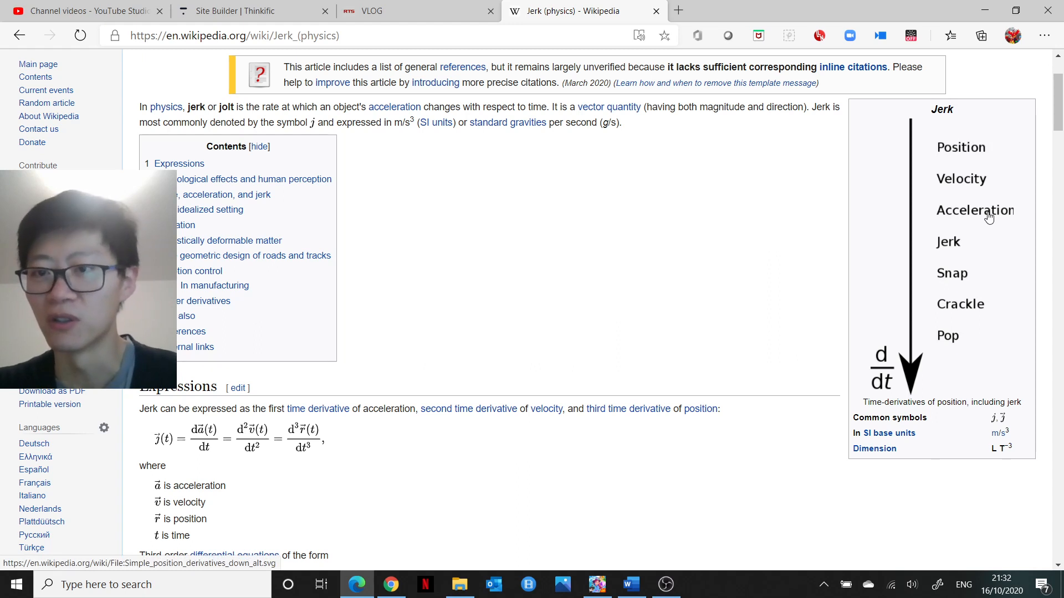
{"action": "mouse_move", "coordinate": [966, 246]}
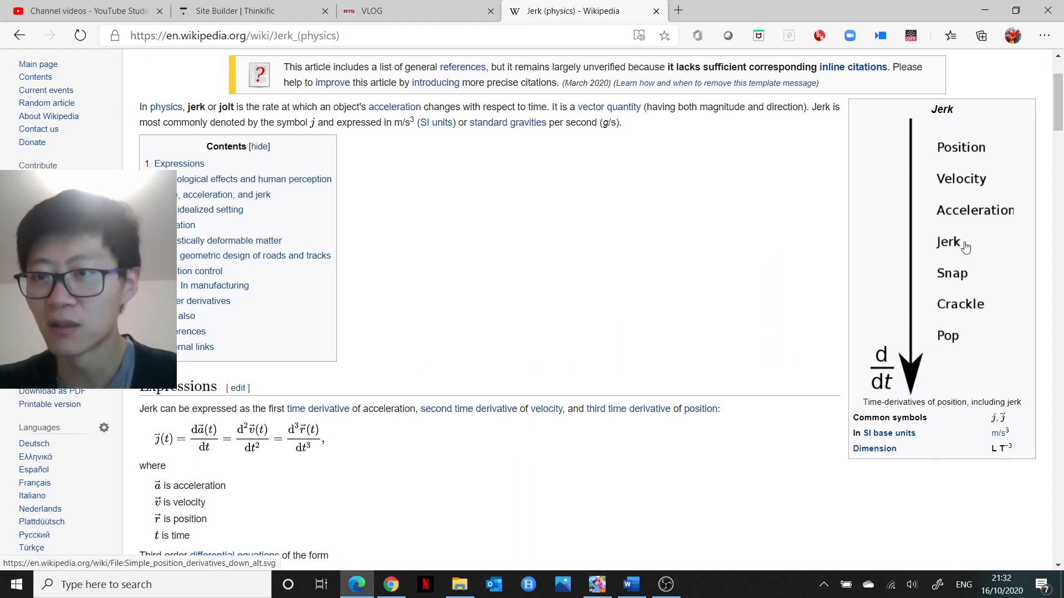
{"action": "mouse_move", "coordinate": [965, 300]}
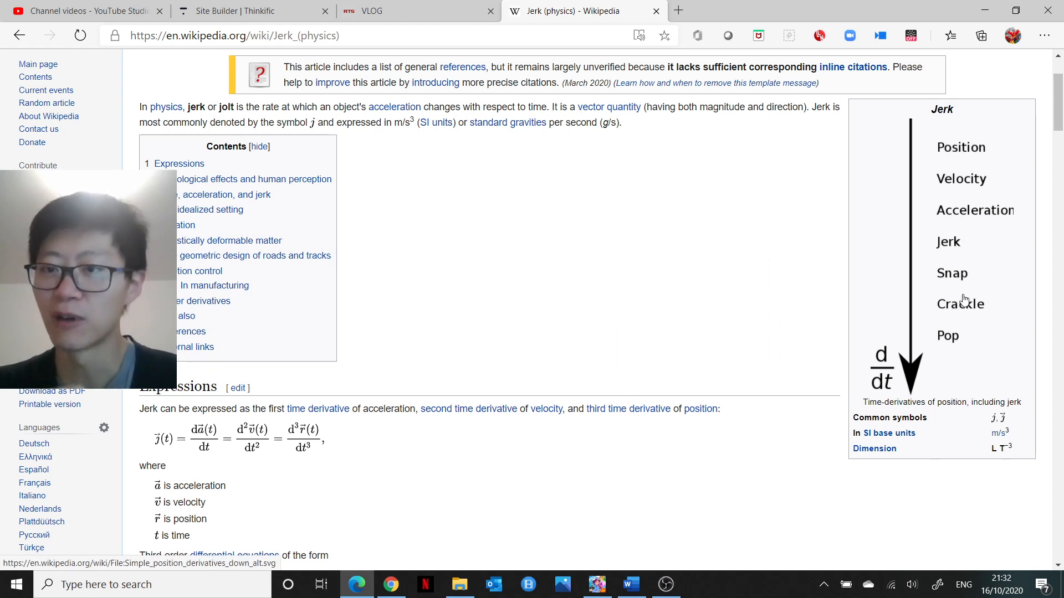
{"action": "mouse_move", "coordinate": [627, 302]}
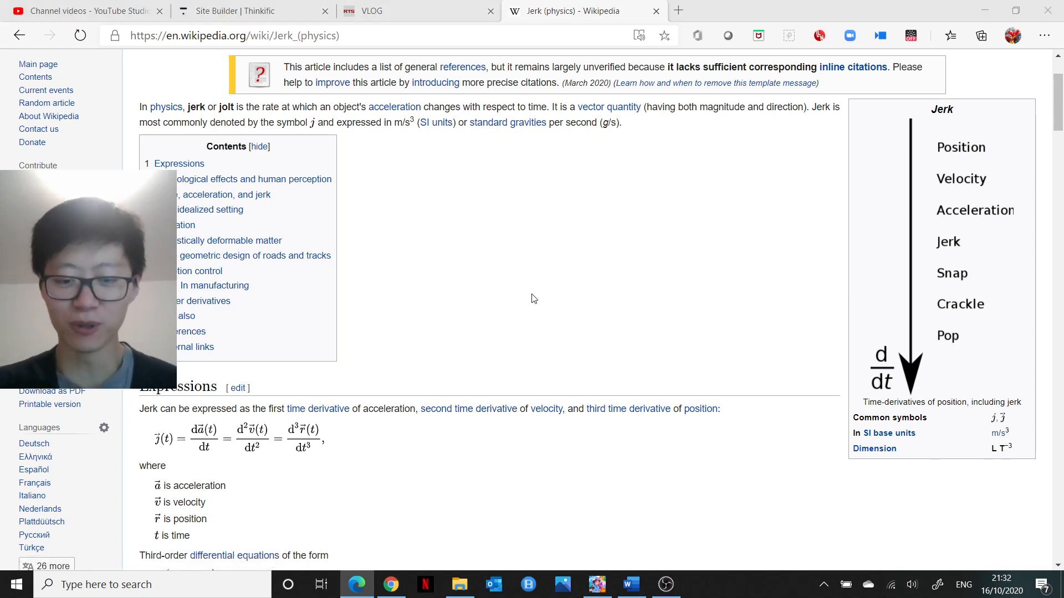
- Begin a Windows search for Paint by entering 'pai'
{"action": "type", "text": "pai"}
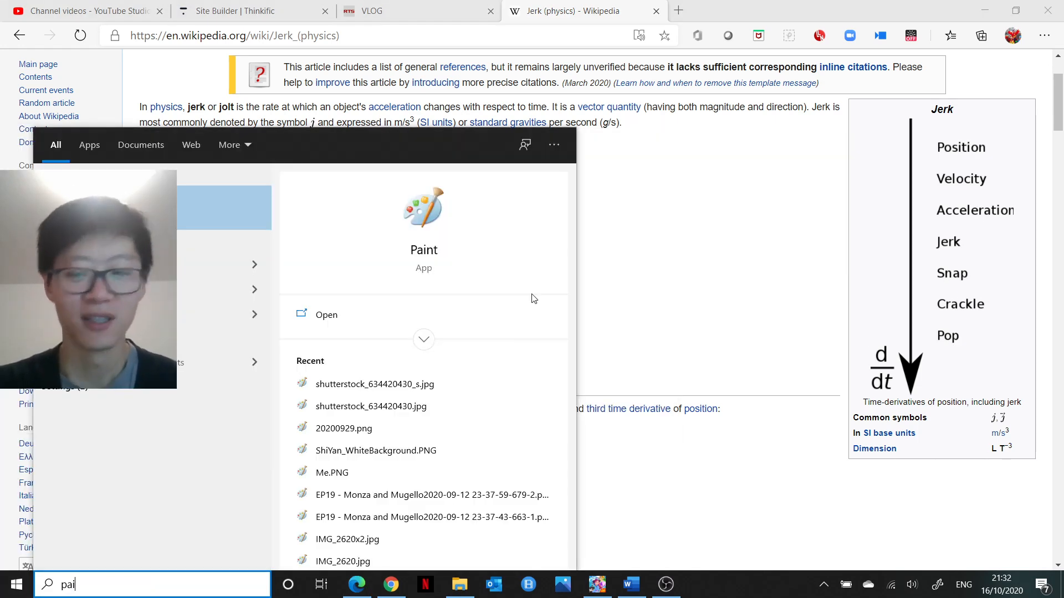